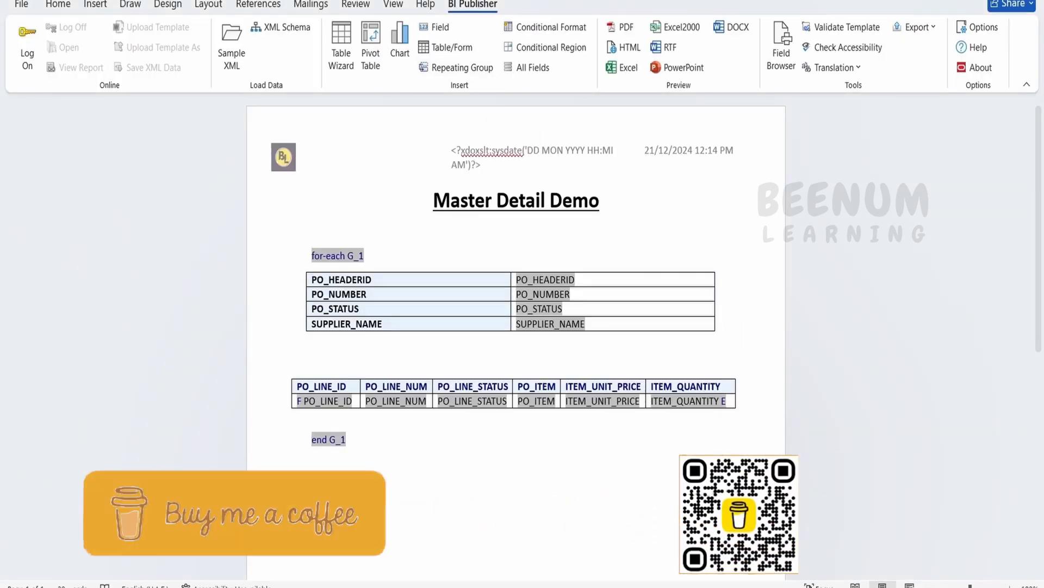
- Preview the Master Detail Demo template as a PDF using the sample data
{"action": "left_click", "coordinate": [625, 28]}
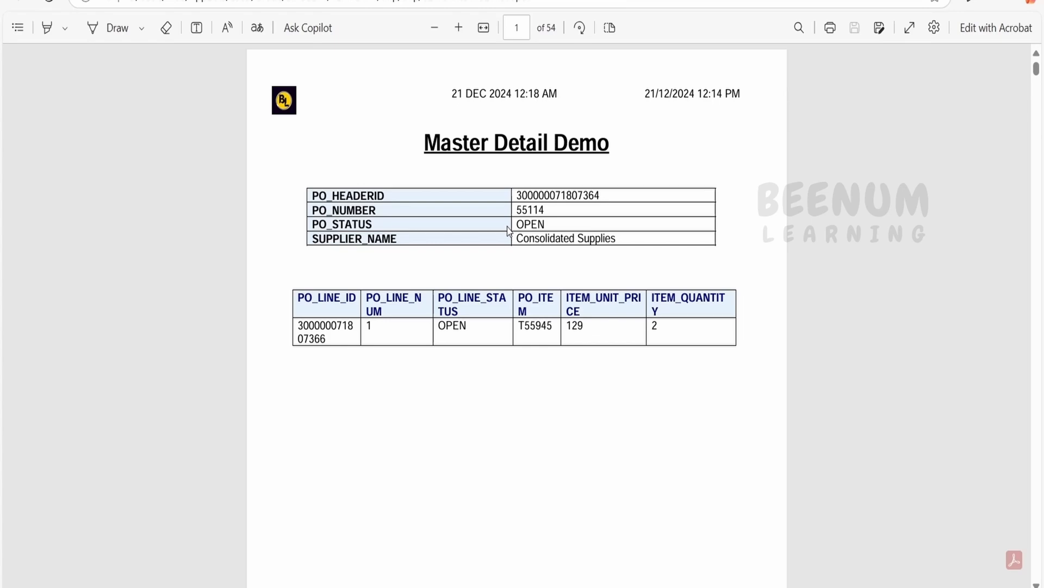
{"action": "scroll", "scroll_direction": "down", "scroll_amount": 3}
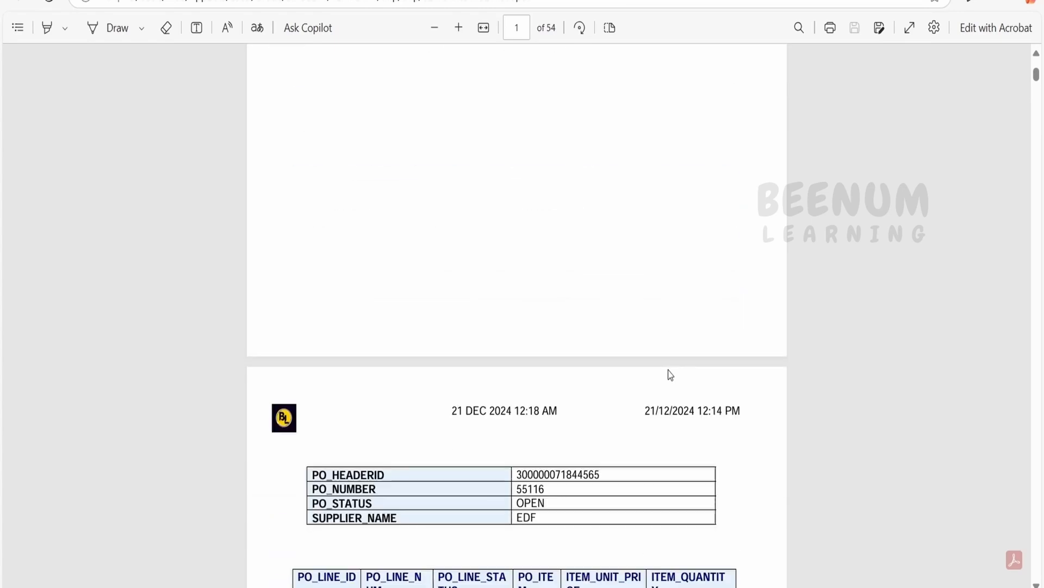
{"action": "scroll", "scroll_direction": "down", "scroll_amount": 3}
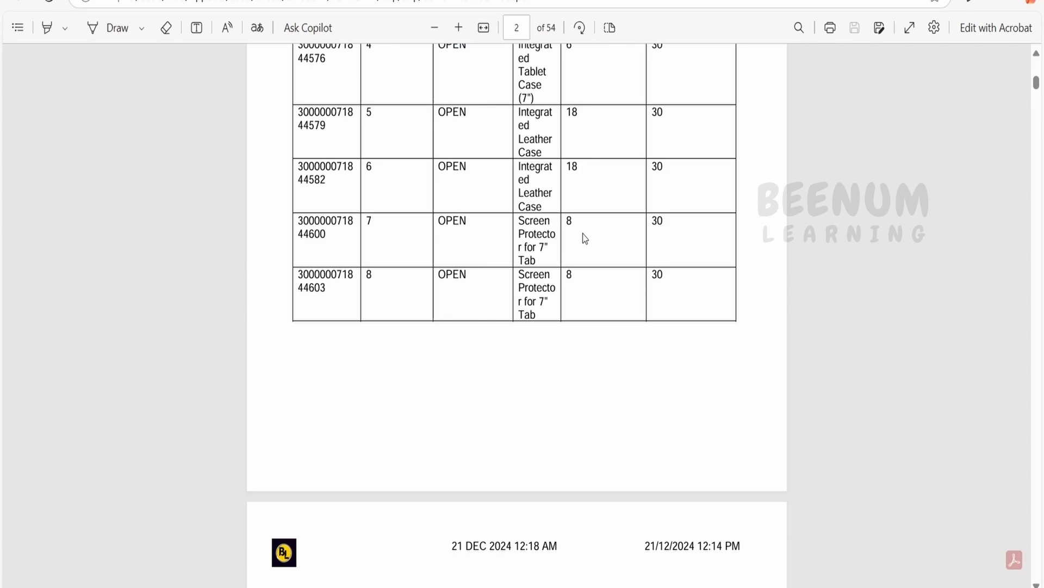
{"action": "scroll", "scroll_direction": "down", "scroll_amount": 3}
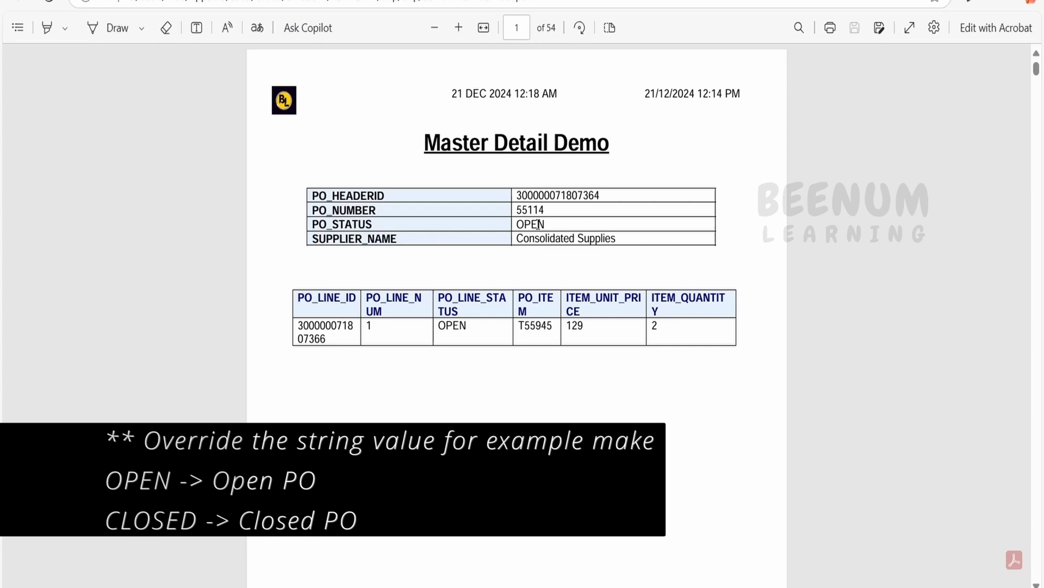
{"action": "mouse_move", "coordinate": [537, 244]}
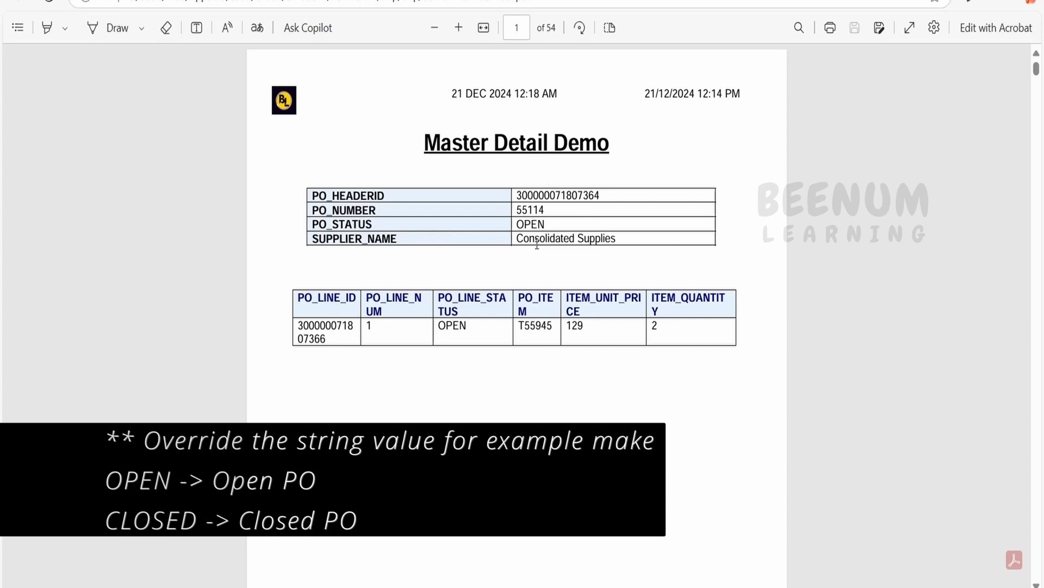
- Return from the Edge PDF output to the Word template
{"action": "double_click", "coordinate": [531, 224]}
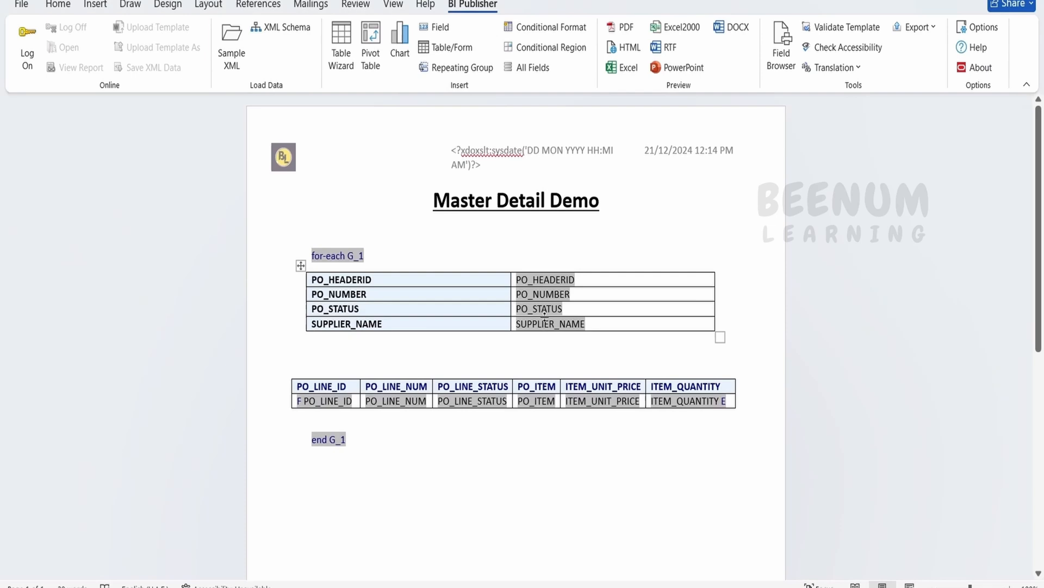
- Edit the header table labels, starting with the PO_STATUS row label
{"action": "left_click", "coordinate": [311, 231]}
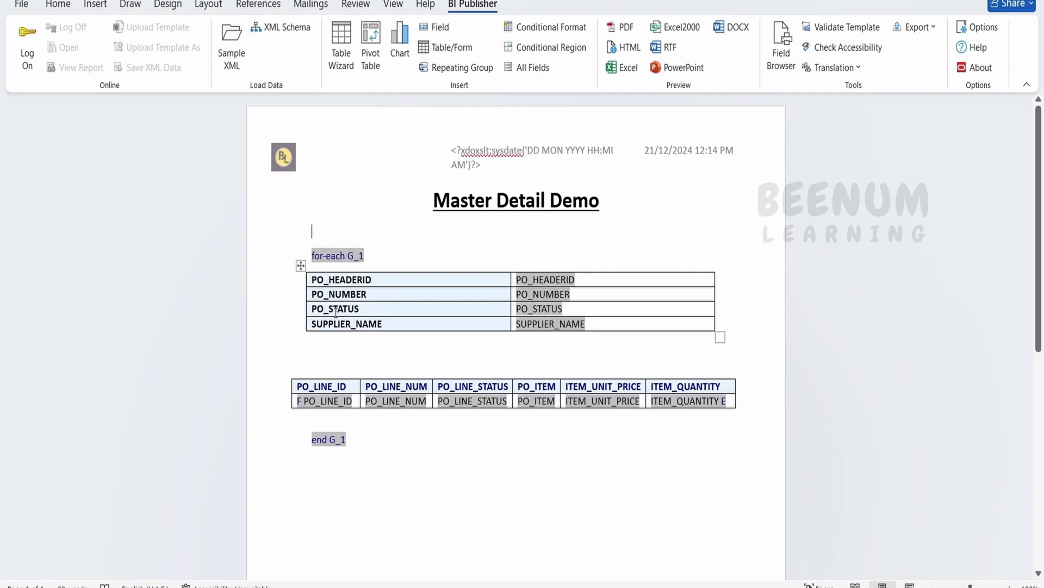
{"action": "left_click", "coordinate": [332, 309]}
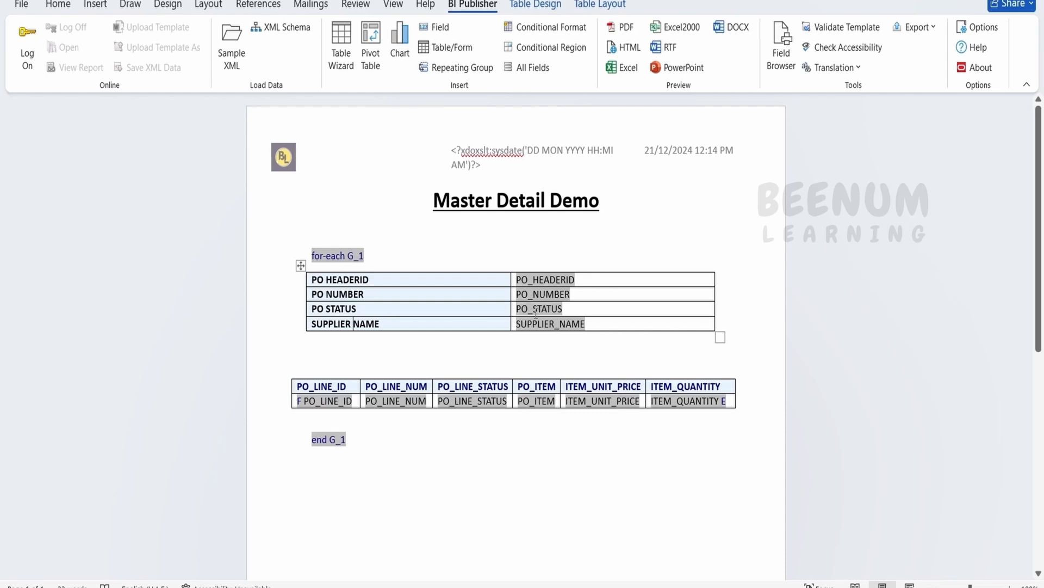
{"action": "mouse_move", "coordinate": [538, 309]}
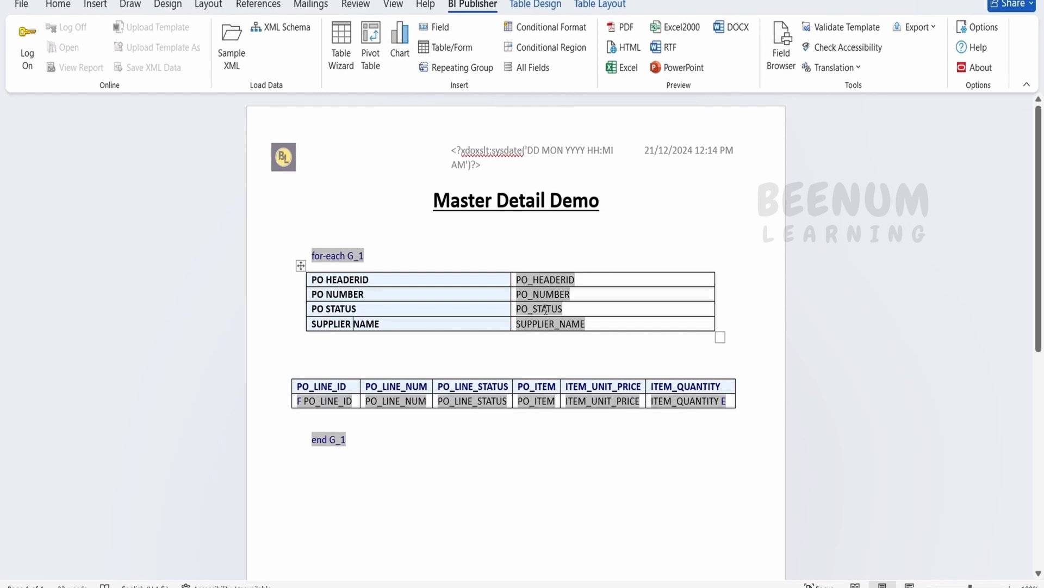
- Show the PO_STATUS field's code in its properties' Advanced view
{"action": "double_click", "coordinate": [538, 308]}
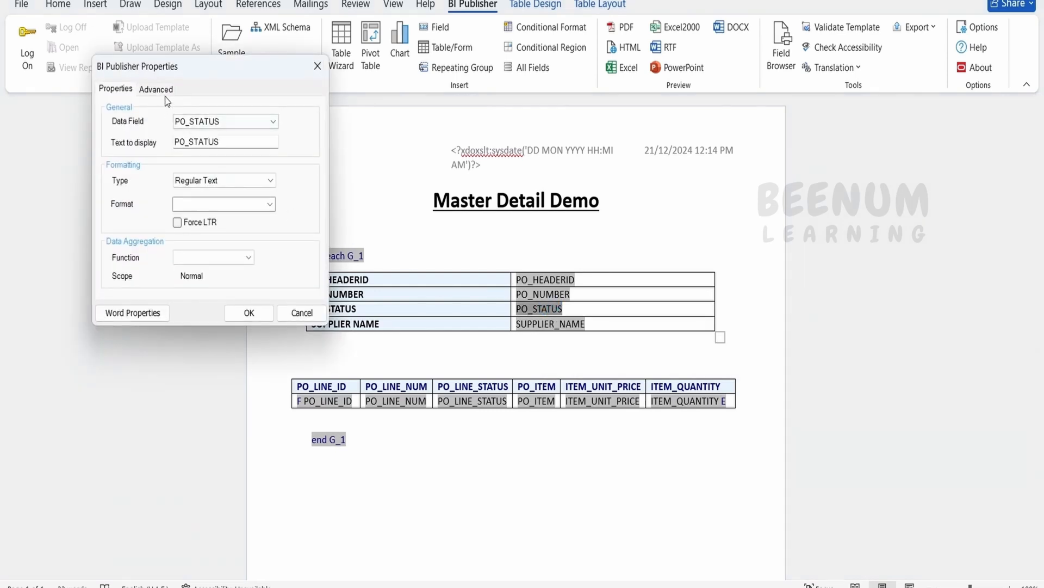
{"action": "left_click", "coordinate": [155, 89]}
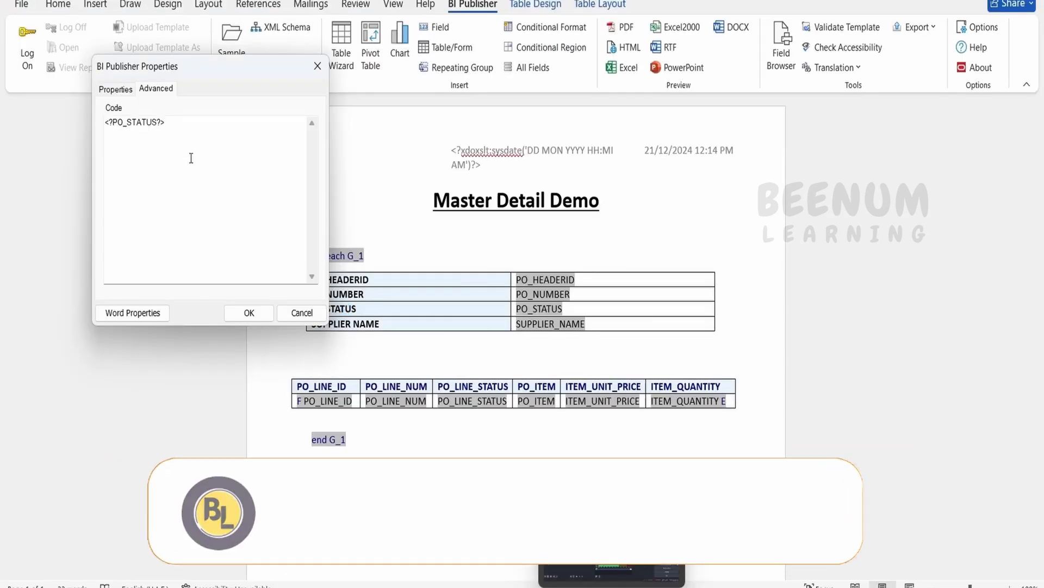
{"action": "left_click", "coordinate": [114, 89]}
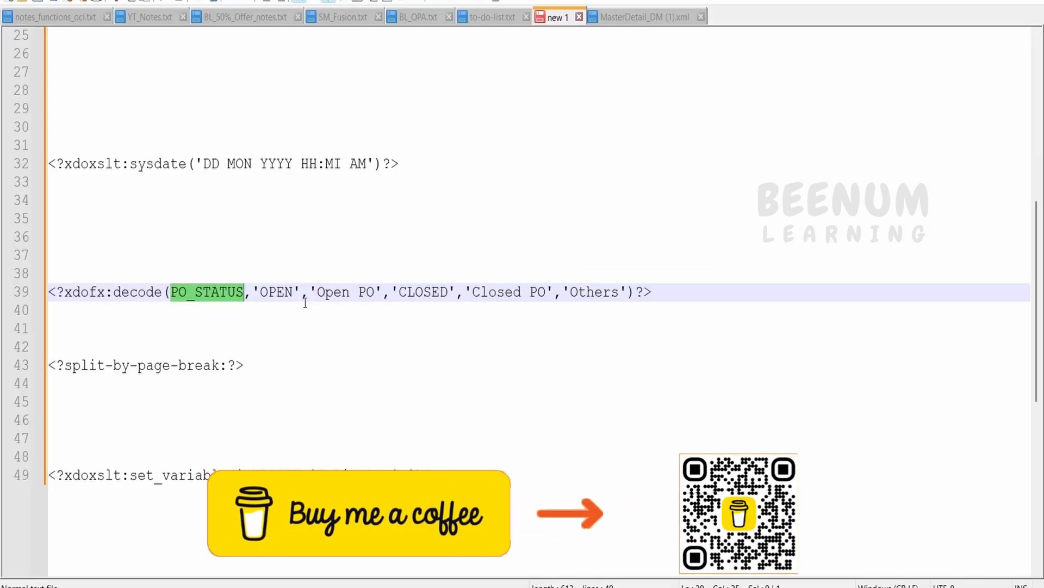
- Select the decode expression mapping OPEN to 'Open PO', CLOSED to 'Closed PO', else 'Others'
{"action": "left_click", "coordinate": [317, 292]}
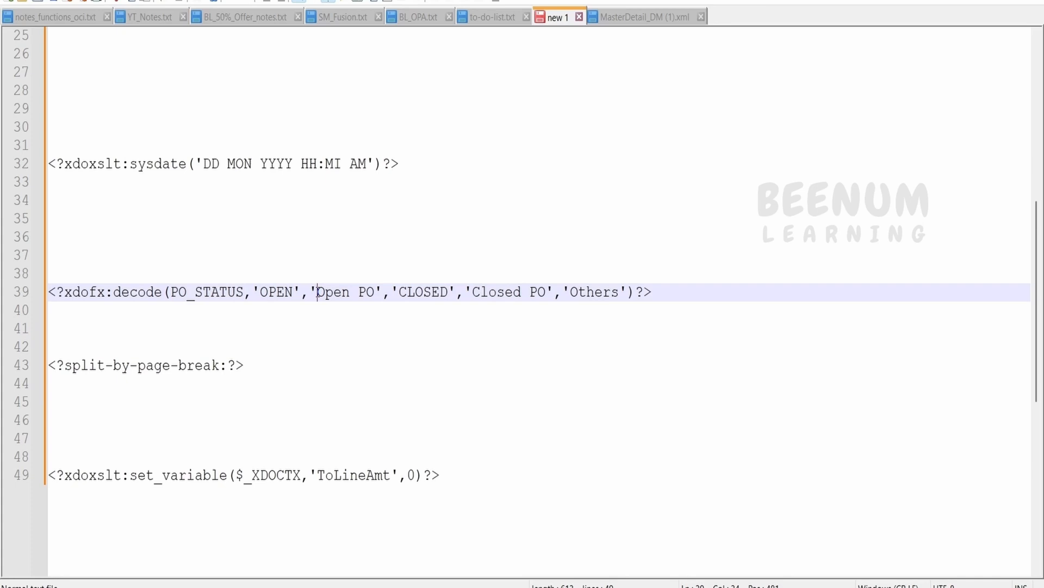
{"action": "double_click", "coordinate": [423, 292]}
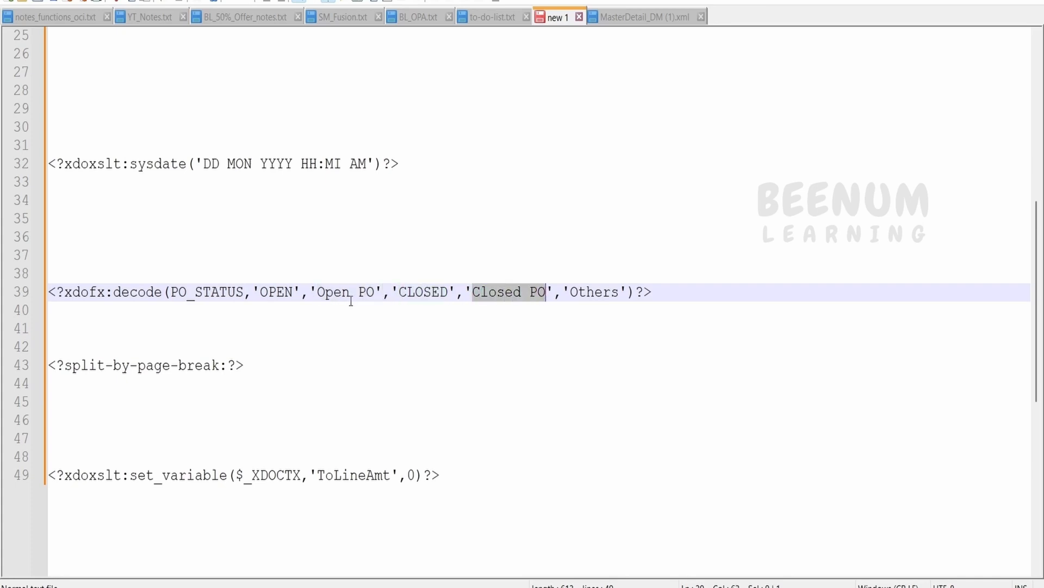
{"action": "mouse_move", "coordinate": [607, 298]}
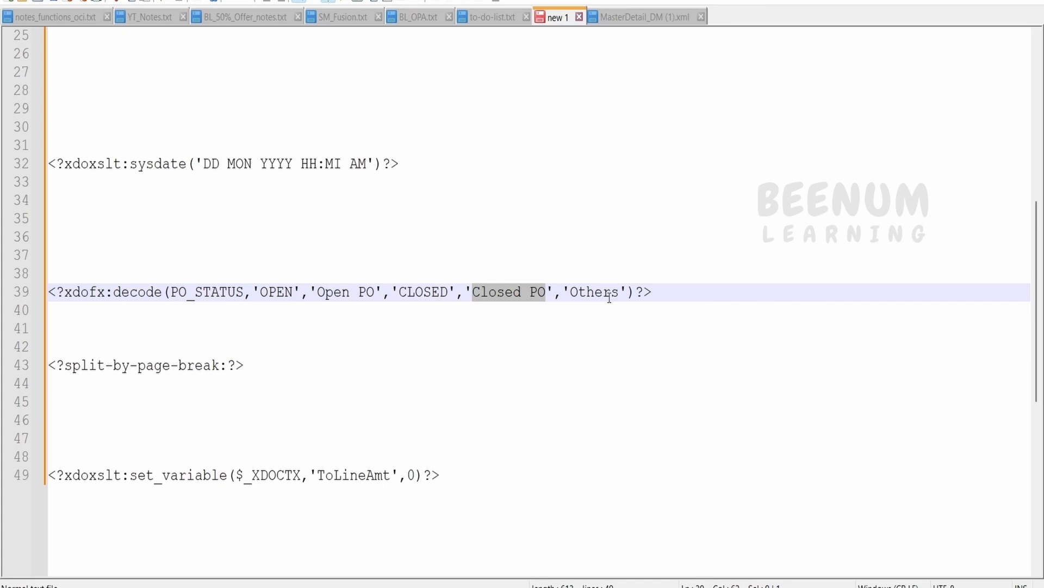
{"action": "double_click", "coordinate": [593, 291]}
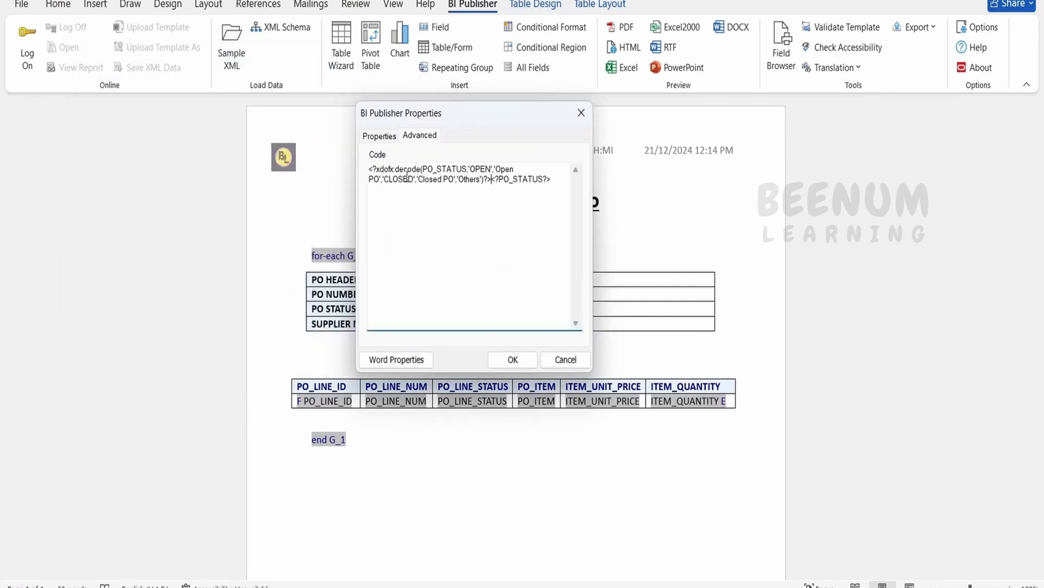
- Save the decode code on PO_STATUS and regenerate the PDF preview
{"action": "left_click", "coordinate": [513, 359]}
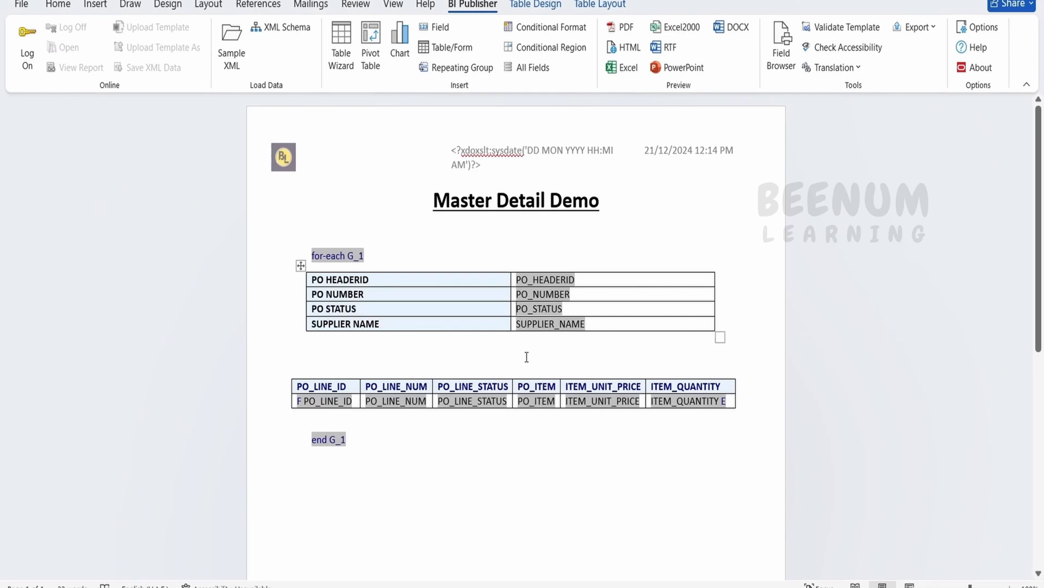
{"action": "mouse_move", "coordinate": [237, 12]}
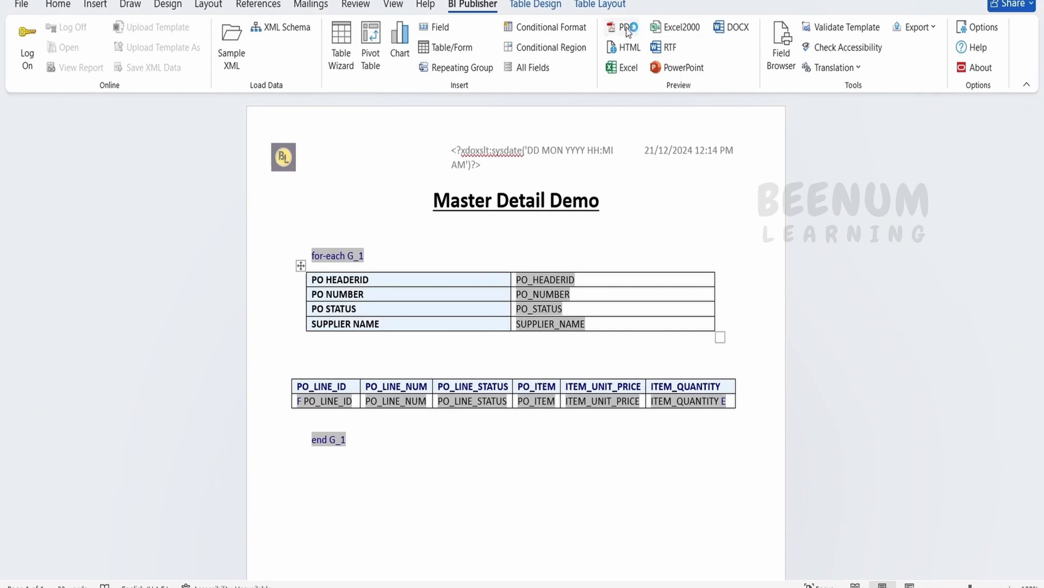
{"action": "left_click", "coordinate": [626, 28]}
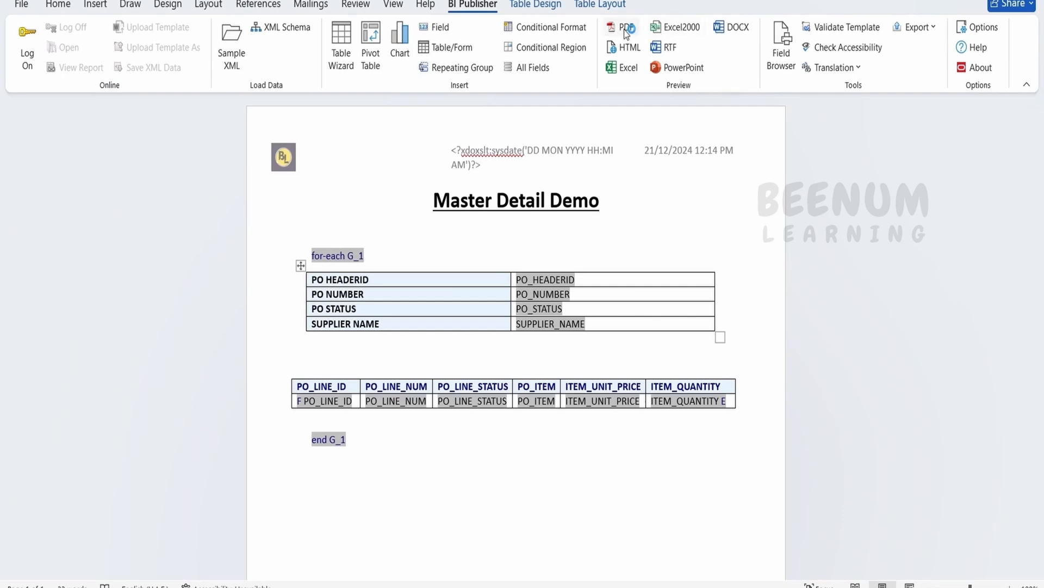
{"action": "left_click", "coordinate": [627, 27]}
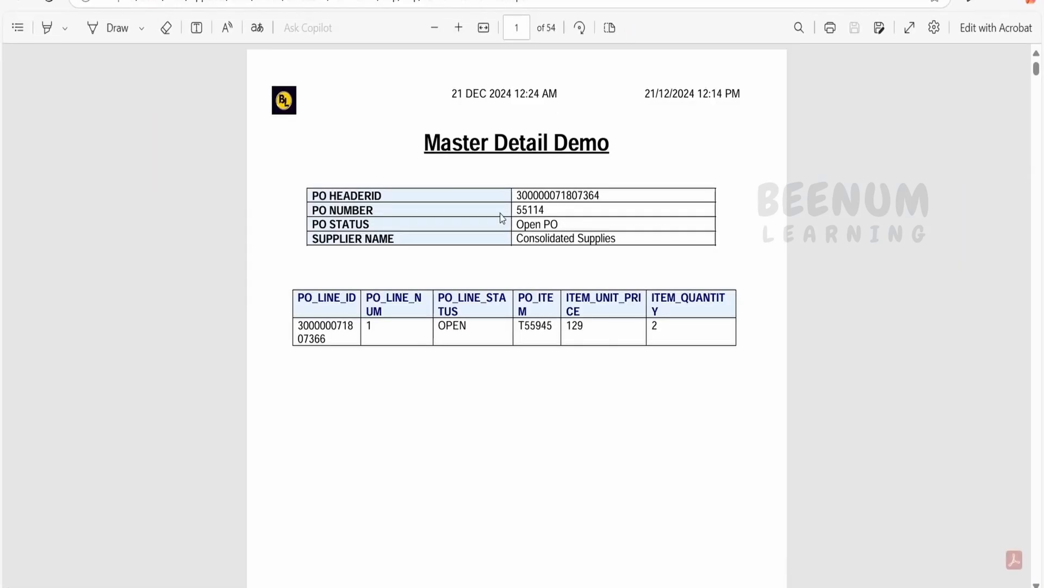
- Select the 'Open PO' status text in the PDF and scroll down
{"action": "double_click", "coordinate": [549, 223]}
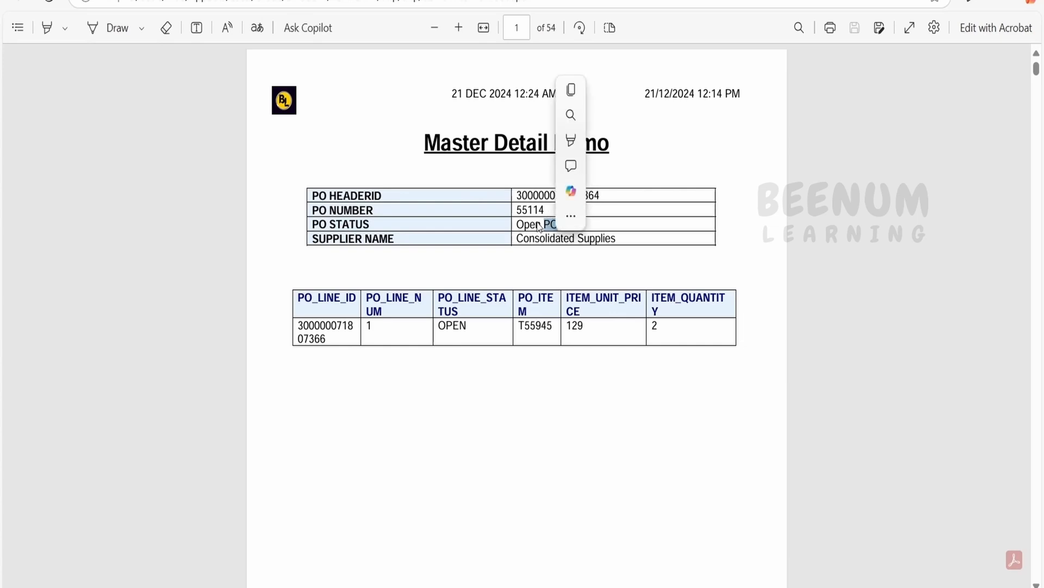
{"action": "left_click", "coordinate": [550, 381]}
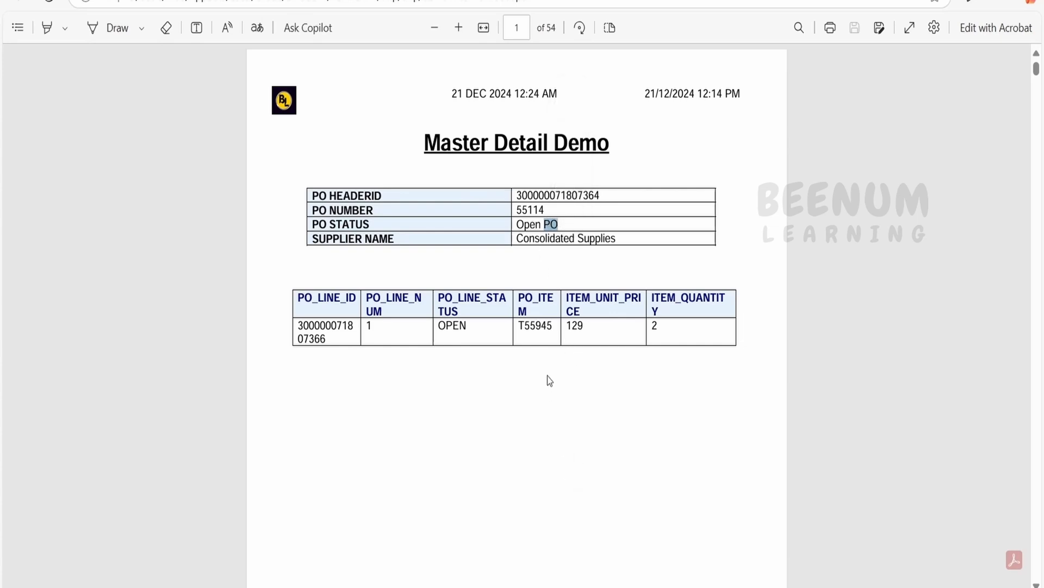
{"action": "scroll", "scroll_direction": "down", "scroll_amount": 3}
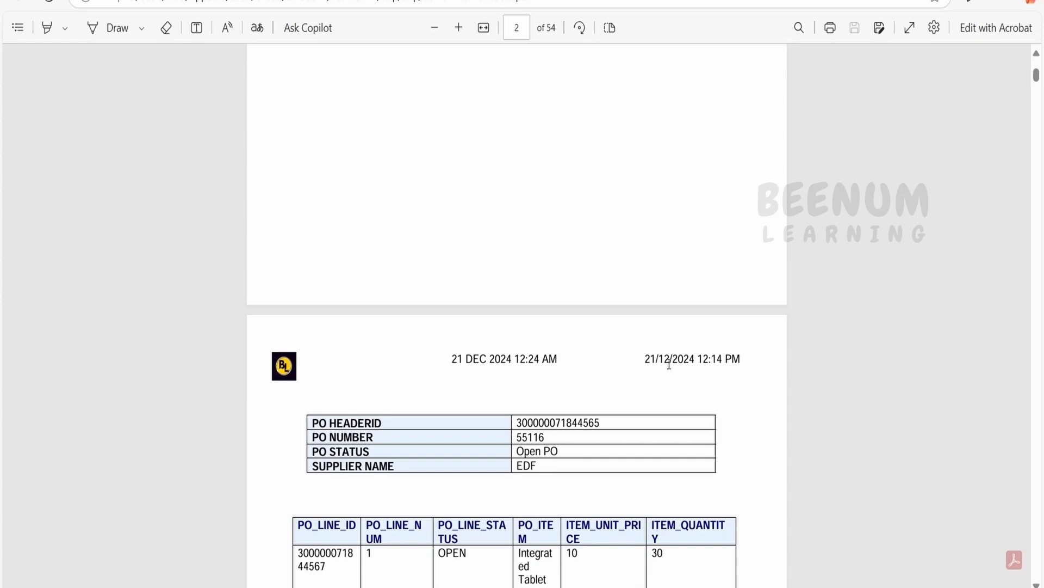
- Search the PDF for 'closed po' and 'others', then scroll through pages
{"action": "type", "text": "closed p"}
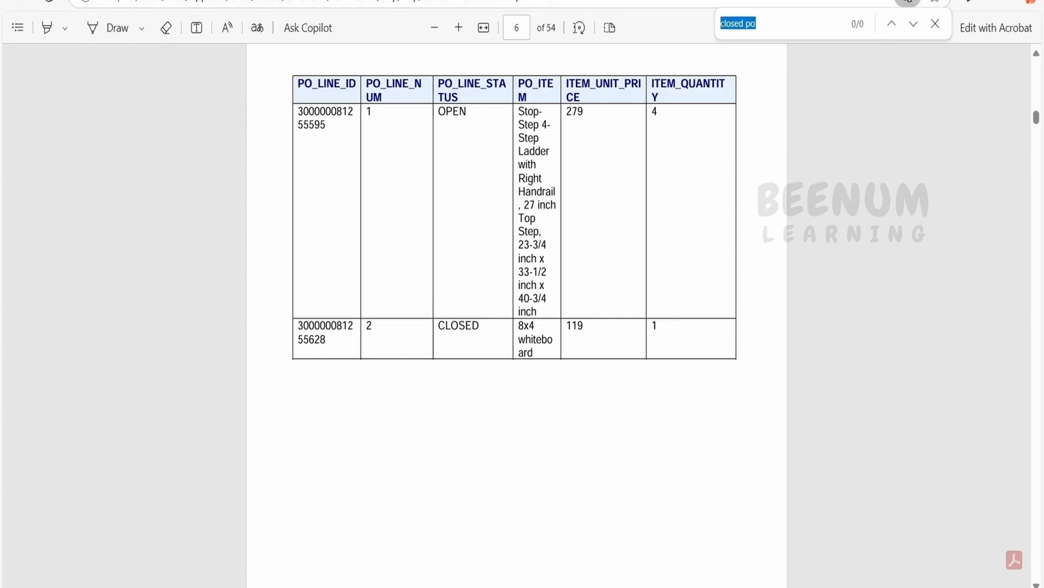
{"action": "type", "text": "others"}
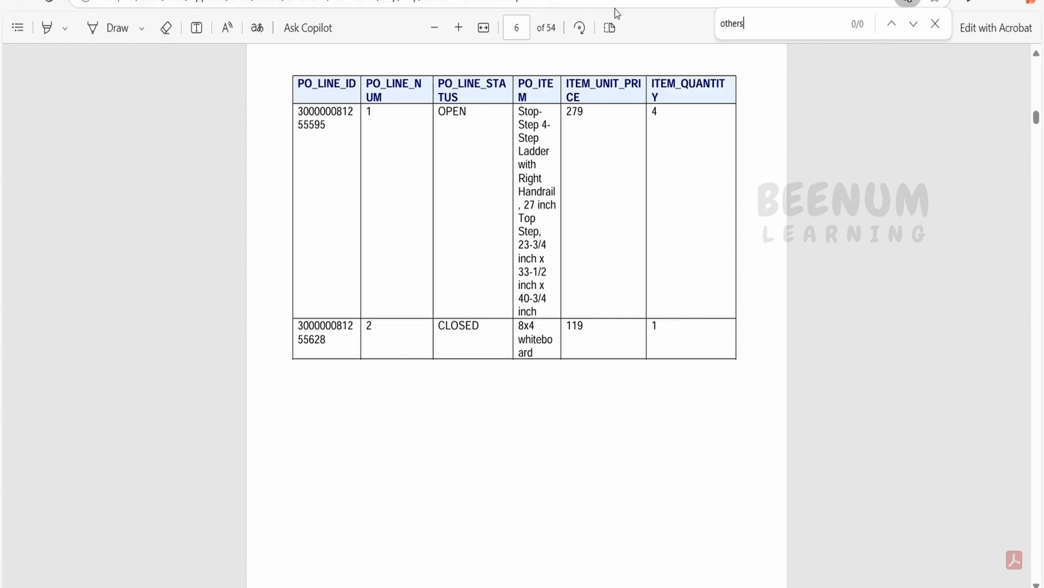
{"action": "left_click", "coordinate": [935, 24]}
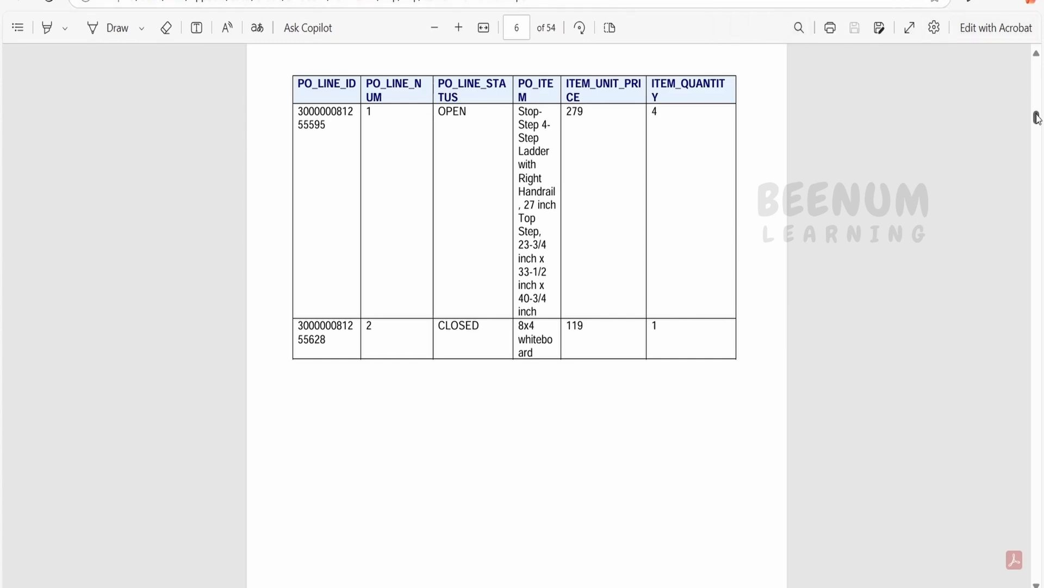
{"action": "scroll", "scroll_direction": "down", "scroll_amount": 3}
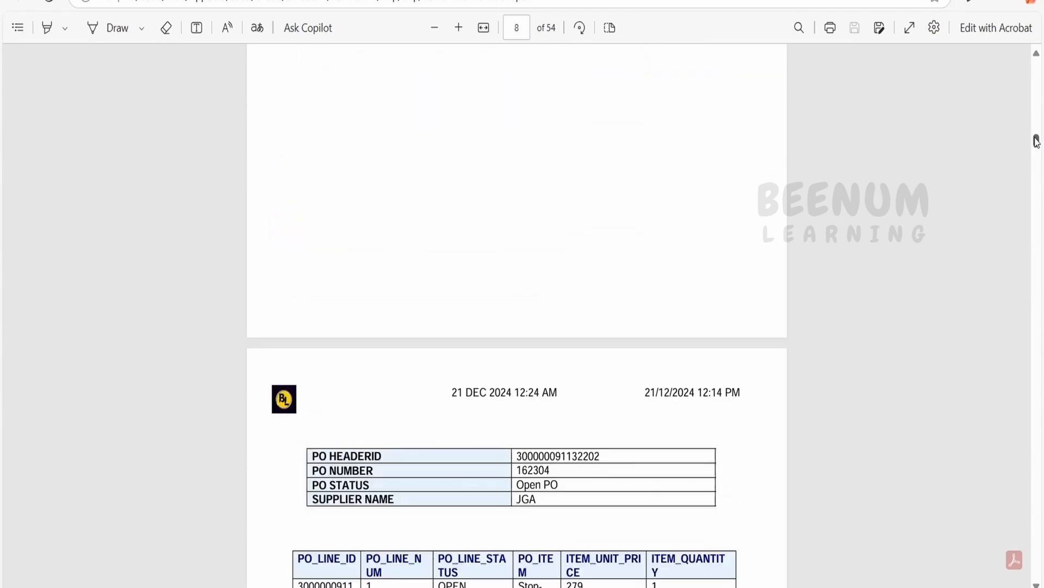
{"action": "scroll", "scroll_direction": "down", "scroll_amount": 3}
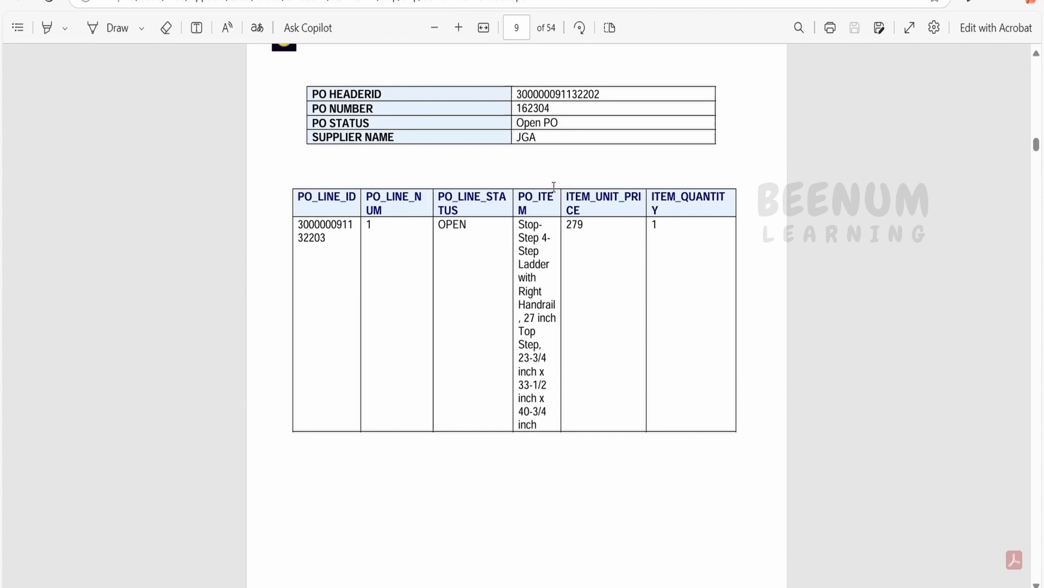
{"action": "mouse_move", "coordinate": [571, 306]}
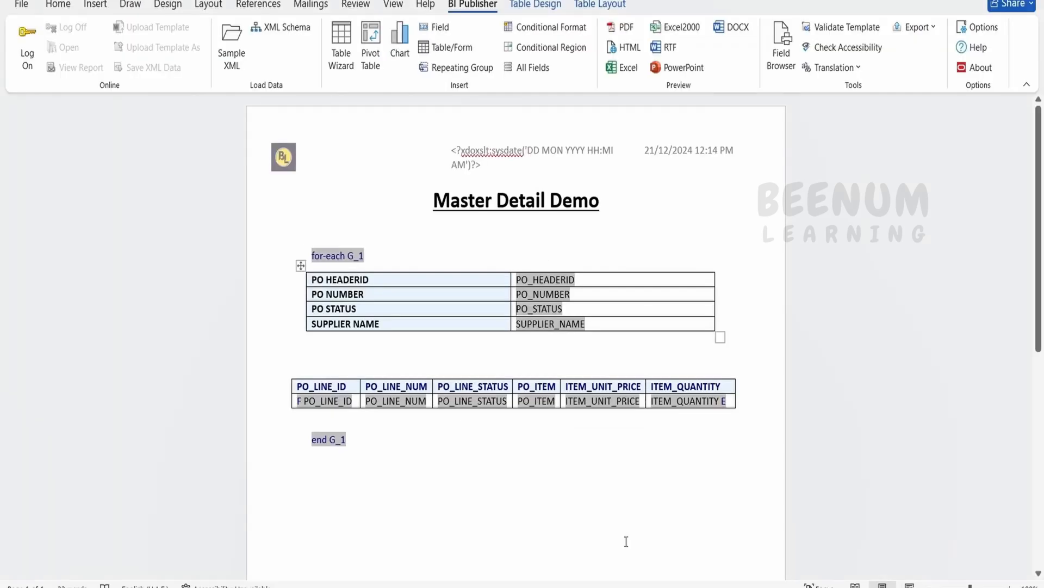
{"action": "mouse_move", "coordinate": [470, 333]}
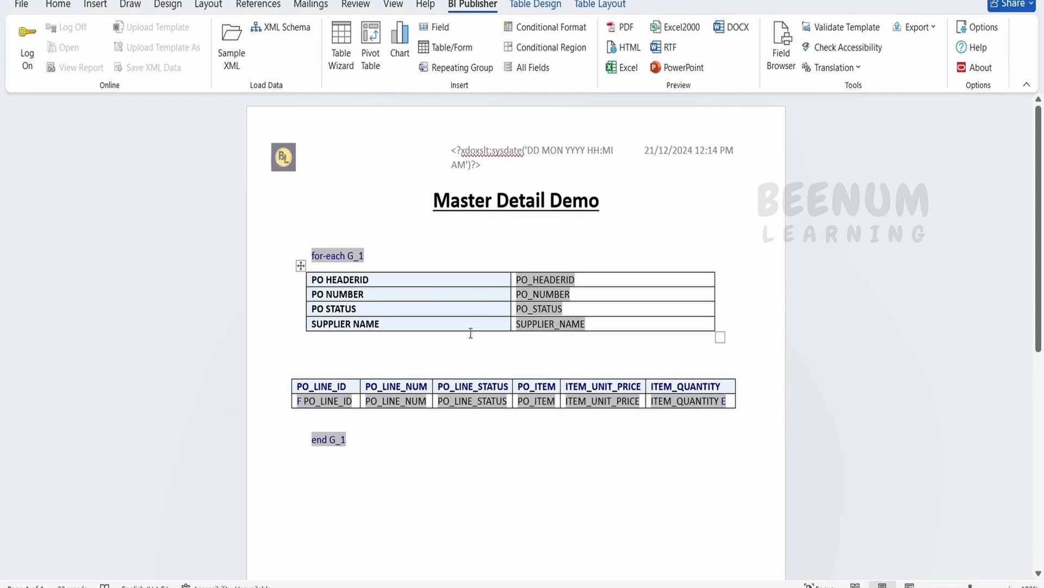